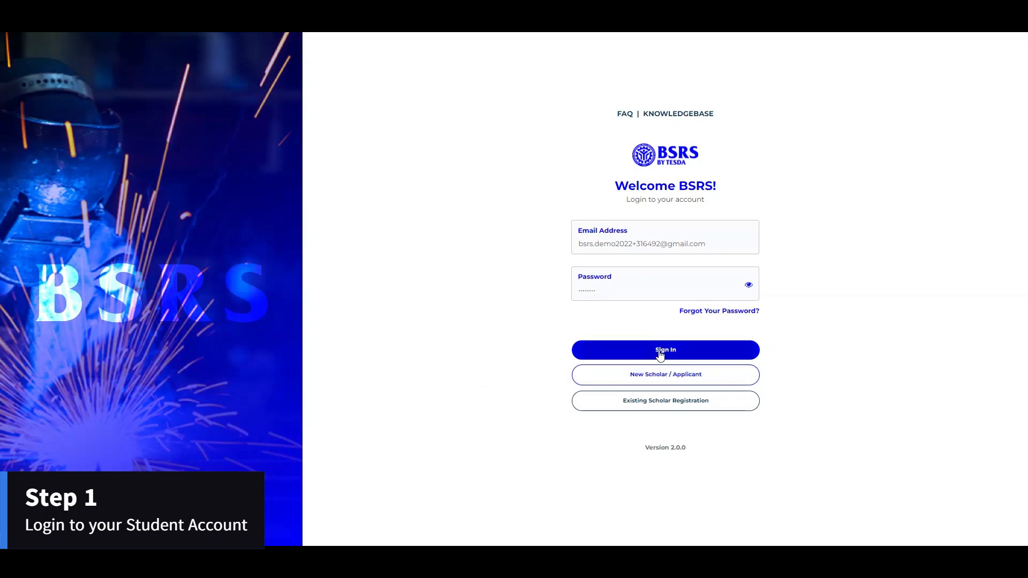
Sign in with the student email and password and enter the six-digit OTP
left_click(663, 349)
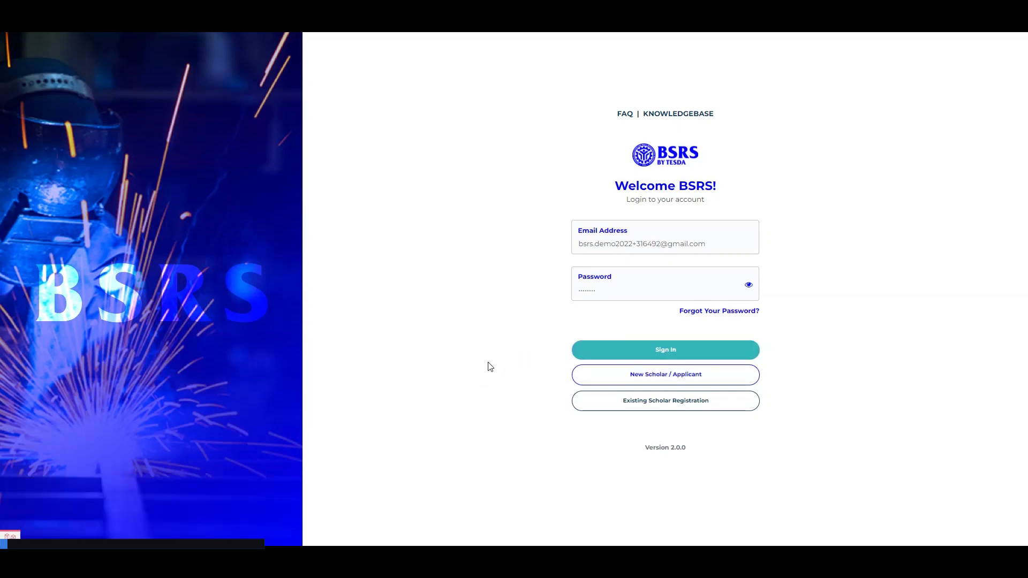
left_click(663, 349)
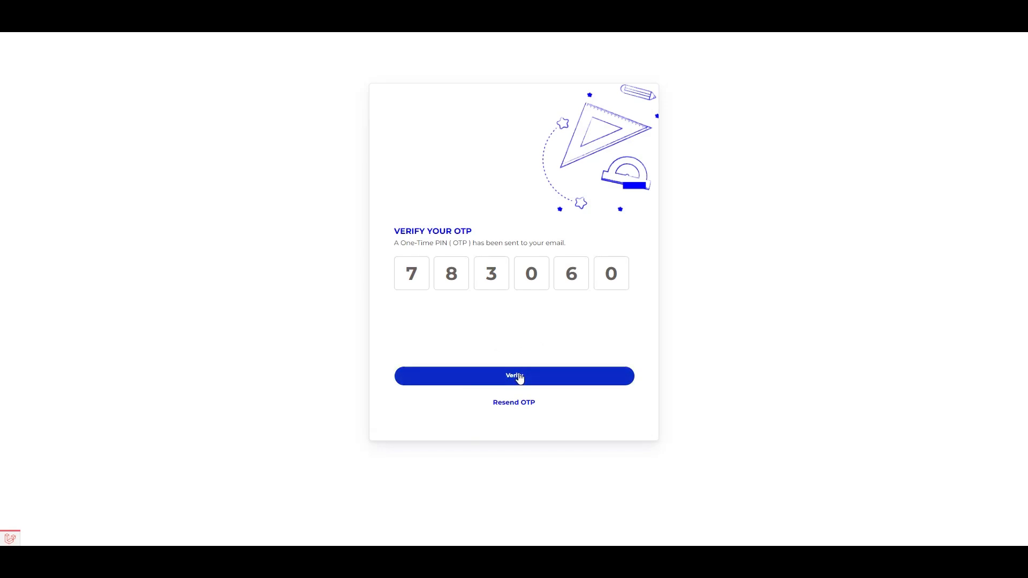
Verify the OTP and show the Training Schedule listing with time-in already recorded
left_click(513, 376)
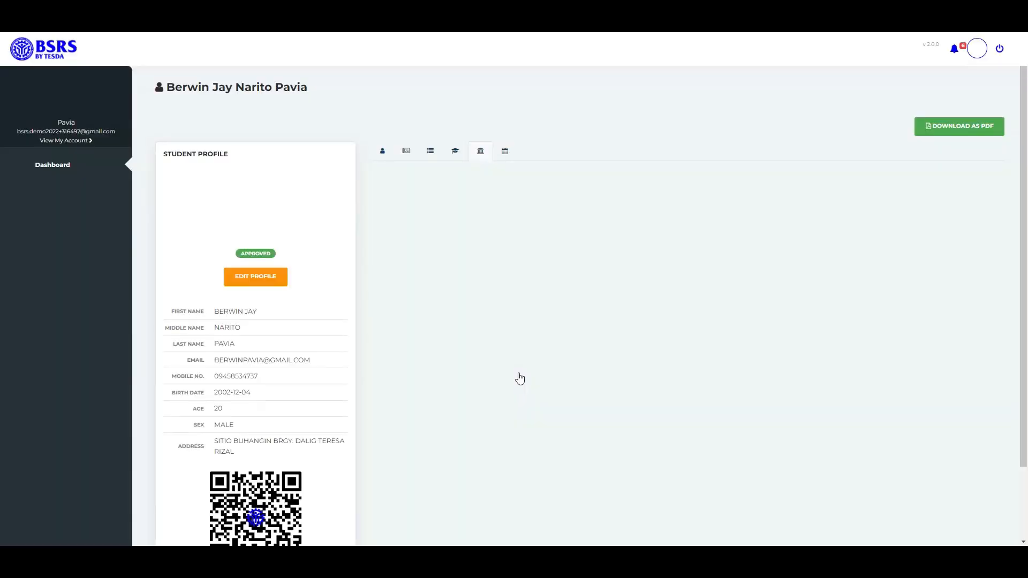
left_click(479, 151)
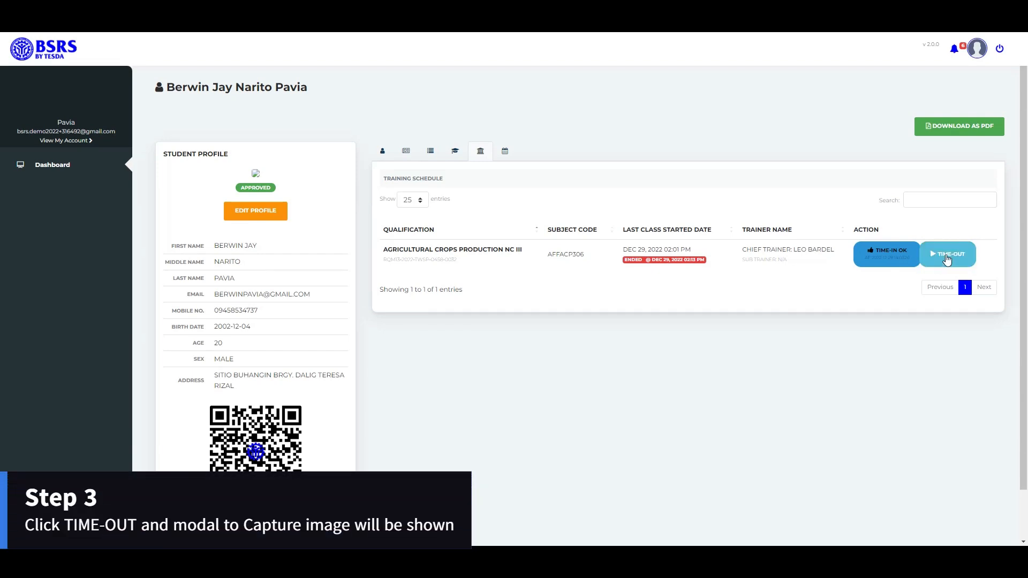
Snap a photo in the AFFACP306 camera modal and submit it as the time-out
left_click(947, 255)
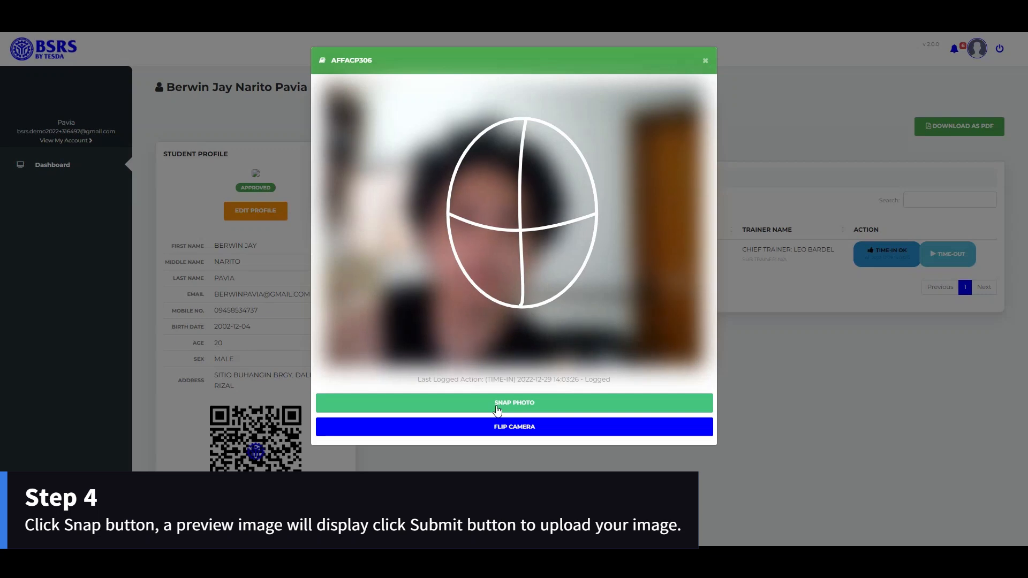
left_click(514, 401)
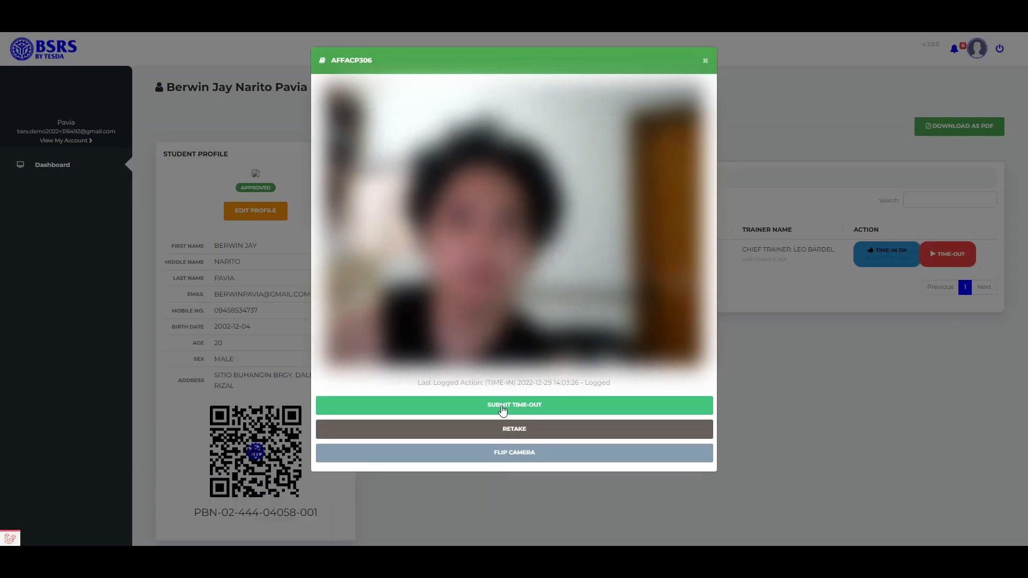
left_click(514, 404)
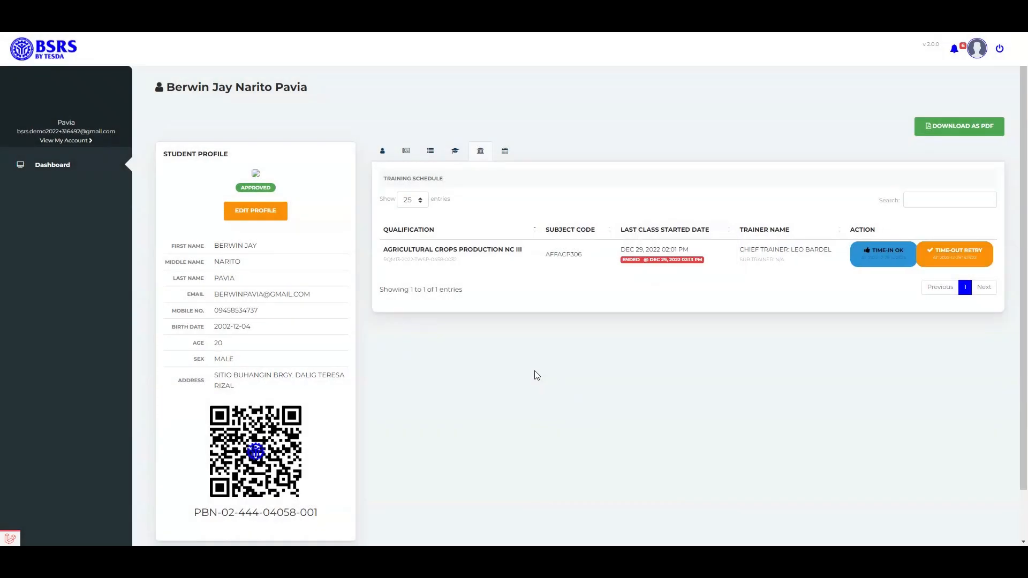
Review the Attendance Logs showing the time-out awaiting verification, then retry the AFFACP306 camera capture
left_click(954, 255)
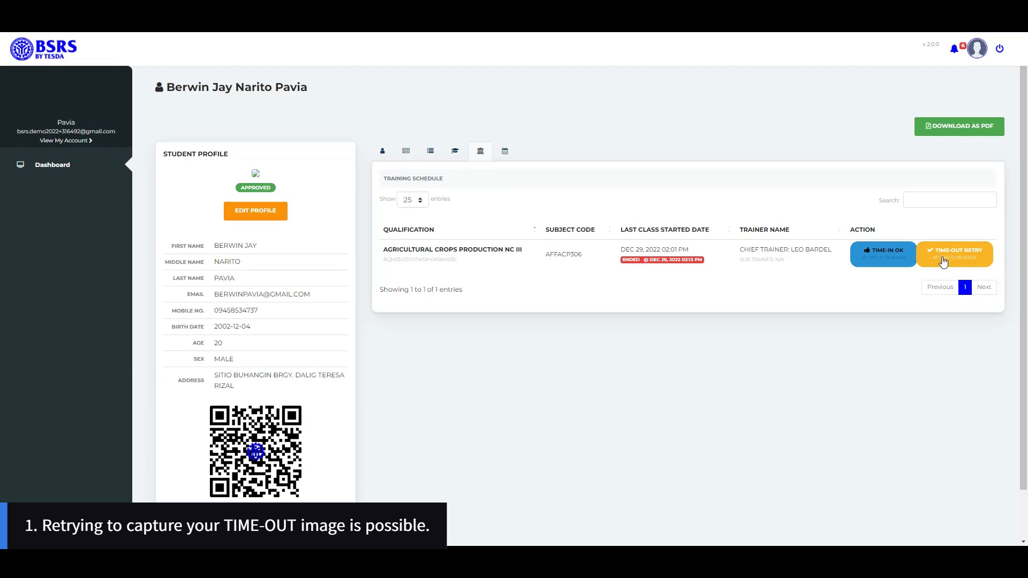
left_click(954, 254)
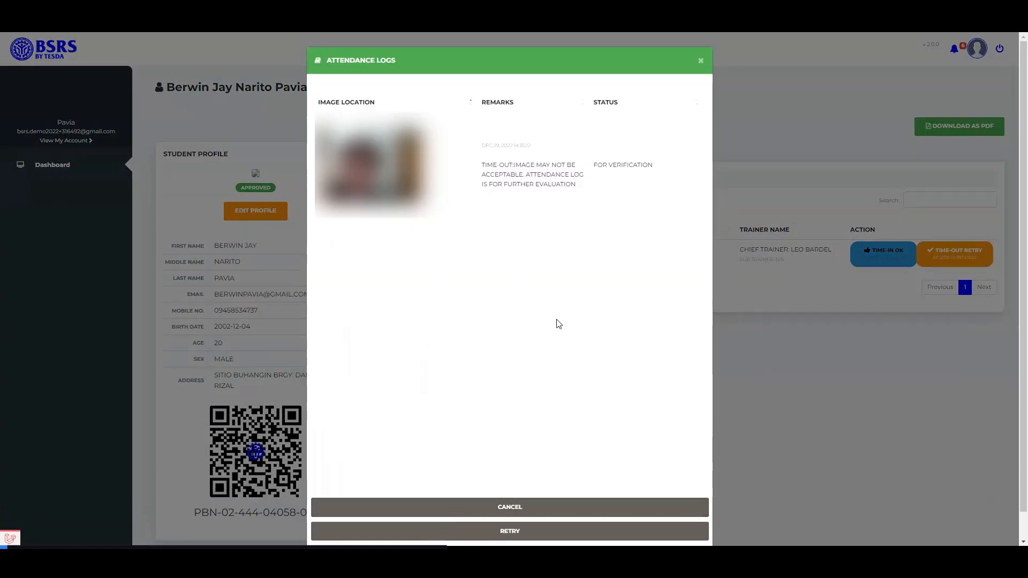
left_click(509, 531)
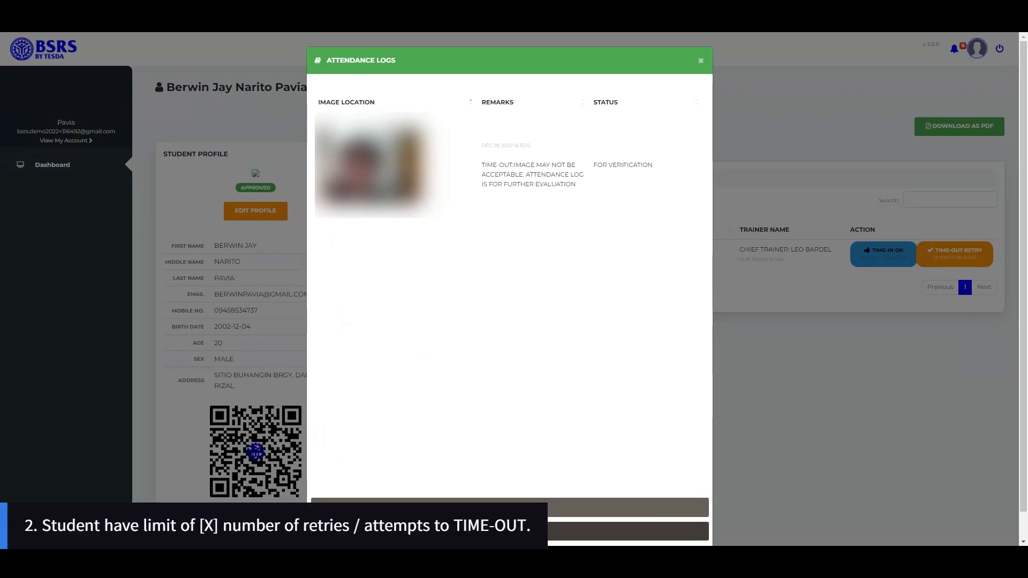
left_click(954, 255)
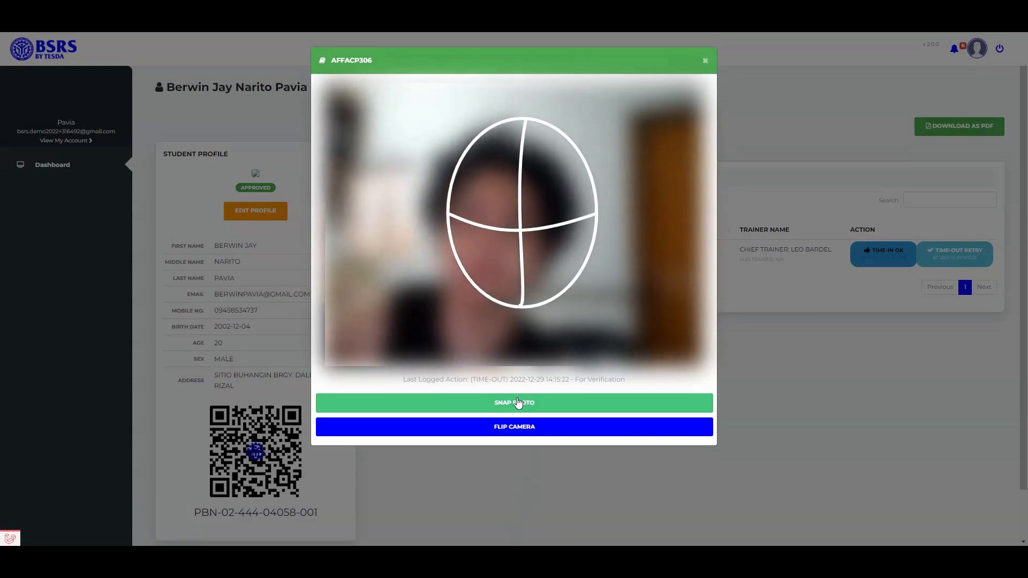
Snap a fresh photo and resubmit the AFFACP306 time-out with it
left_click(514, 403)
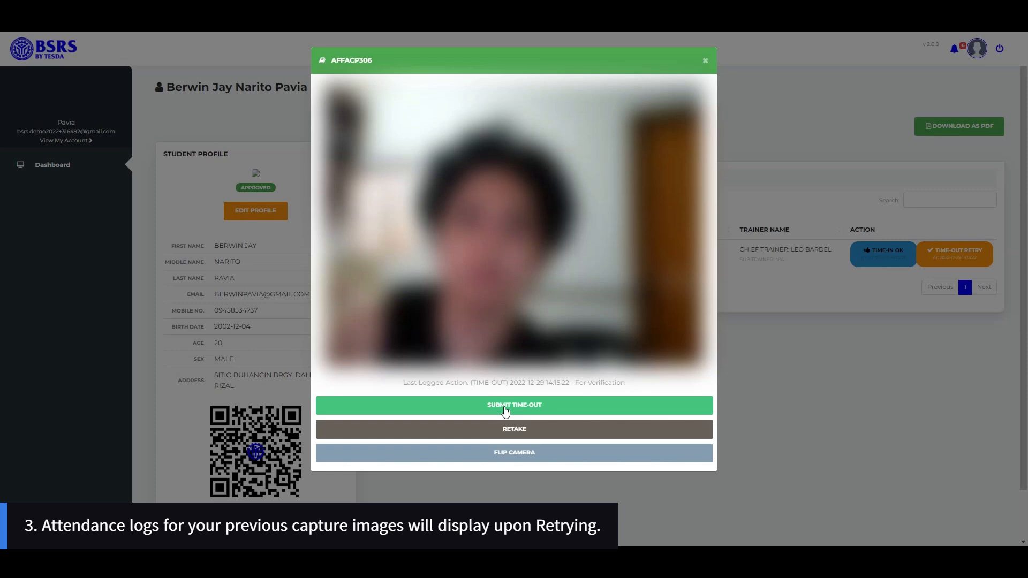
left_click(513, 405)
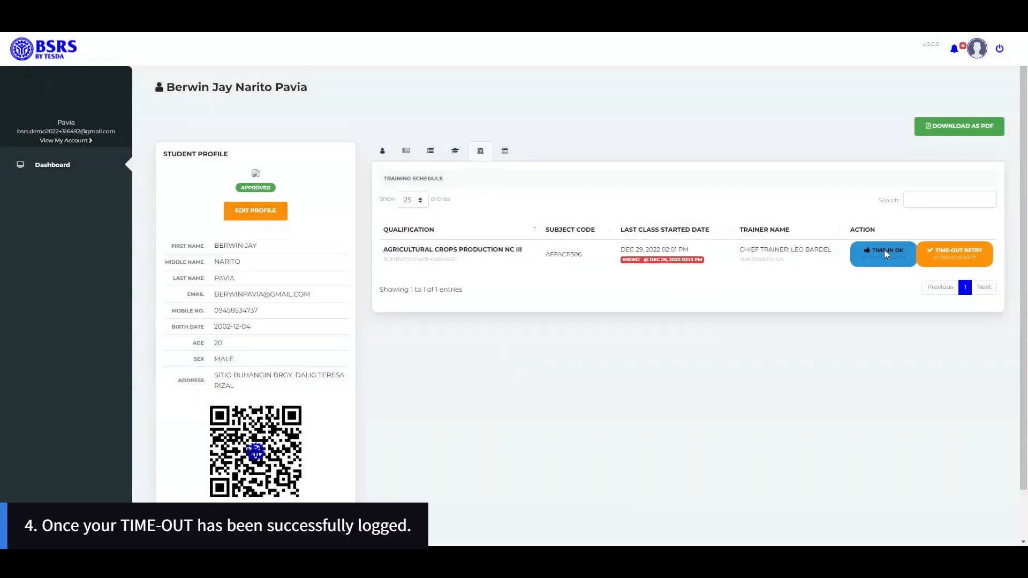
left_click(954, 255)
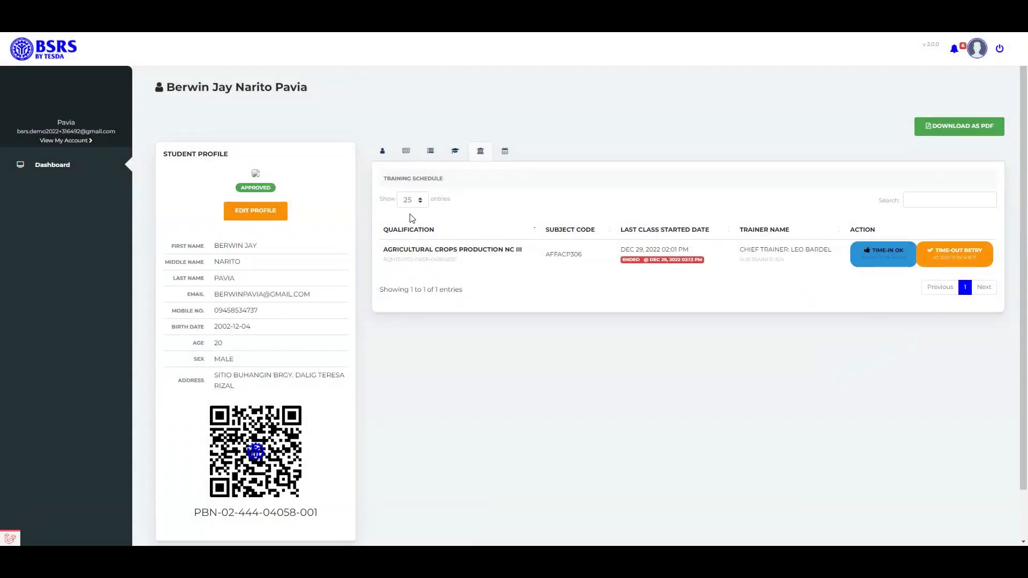
left_click(954, 255)
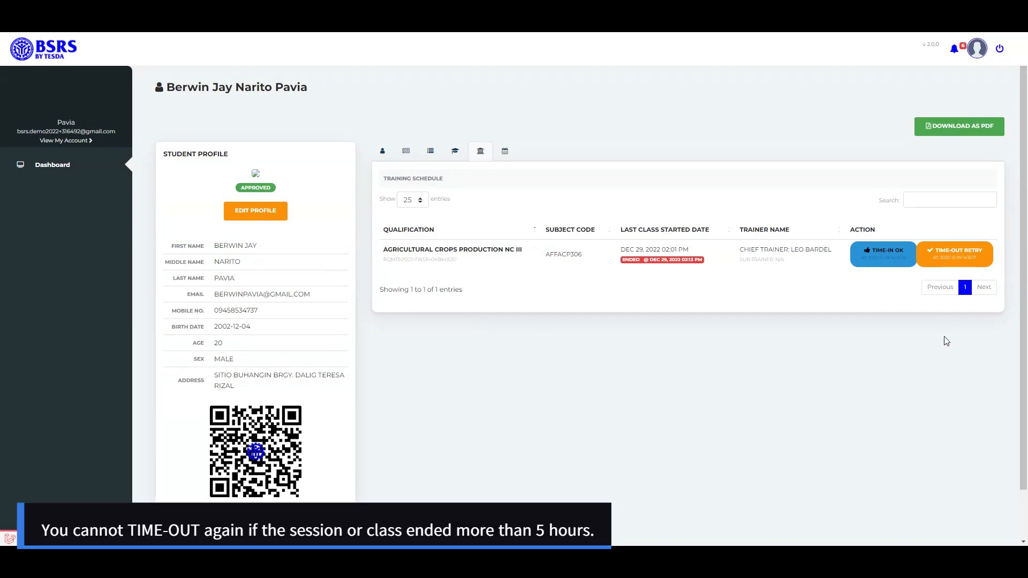
left_click(954, 255)
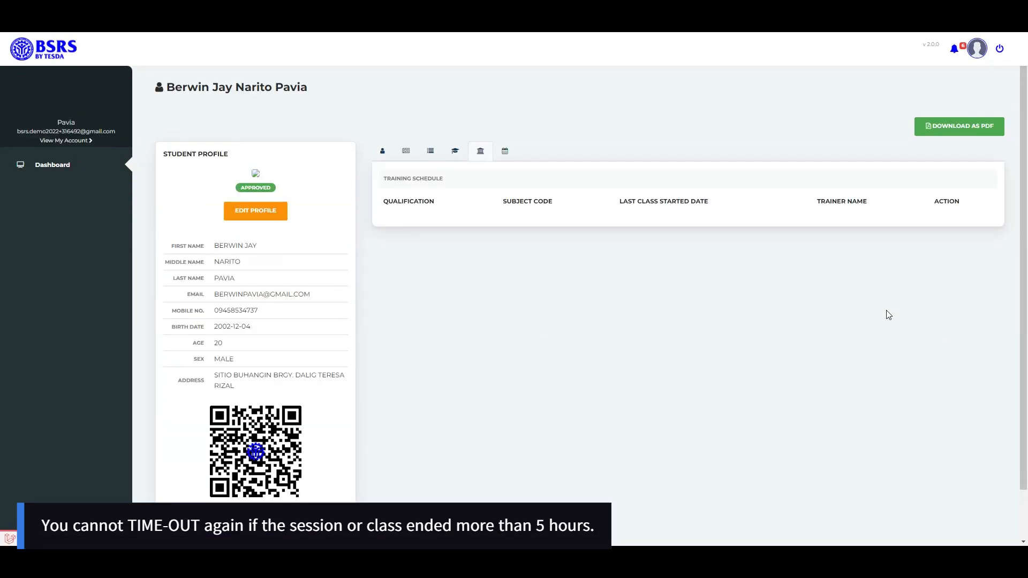